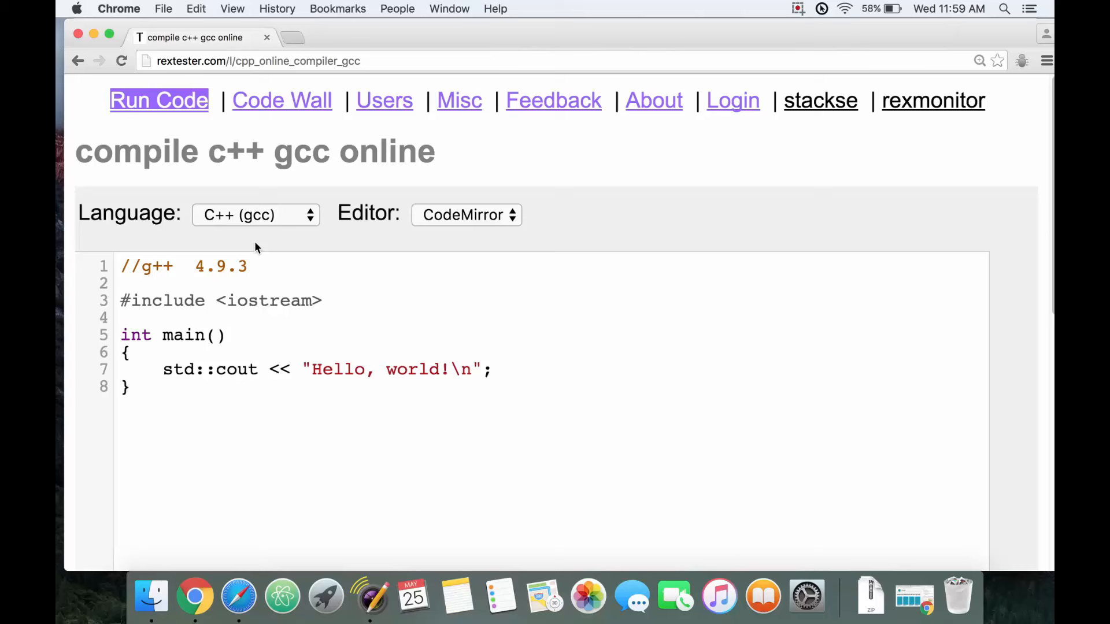
pyautogui.moveTo(211, 65)
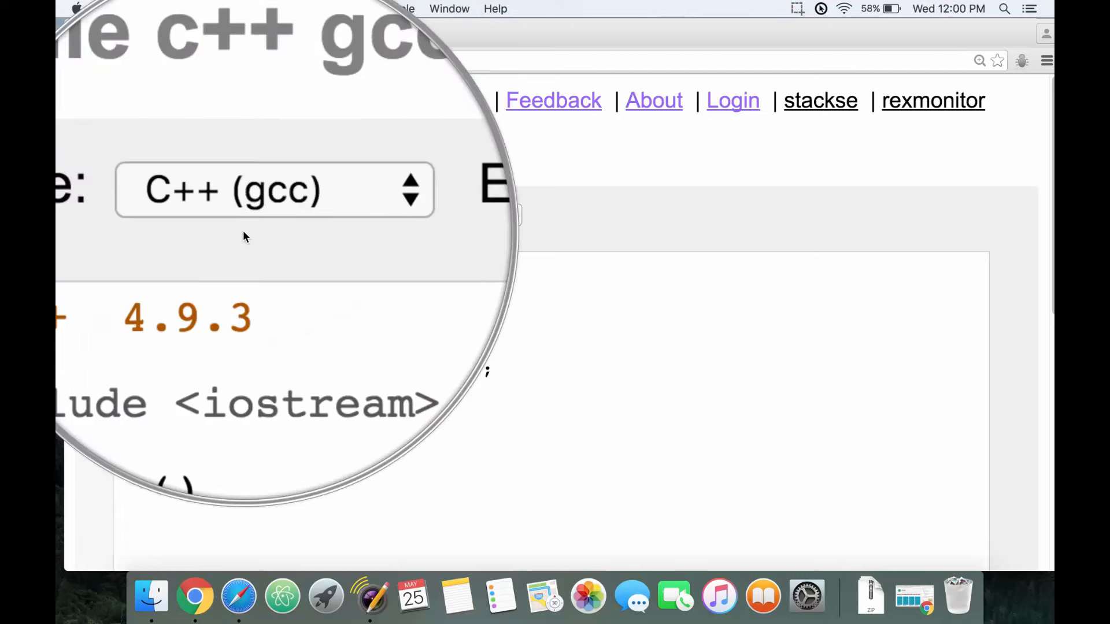
# - Insert blank lines after #include <iostream> to make room above main
pyautogui.click(275, 190)
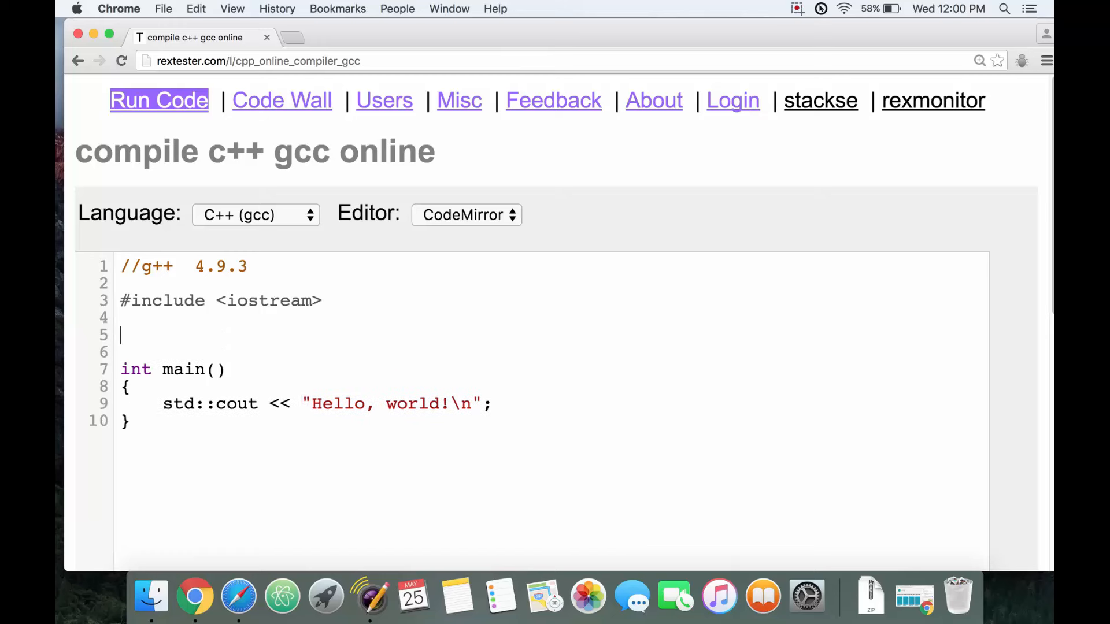
# - Write the global declaration `std::string my_string;` between the include and main
pyautogui.write('std')
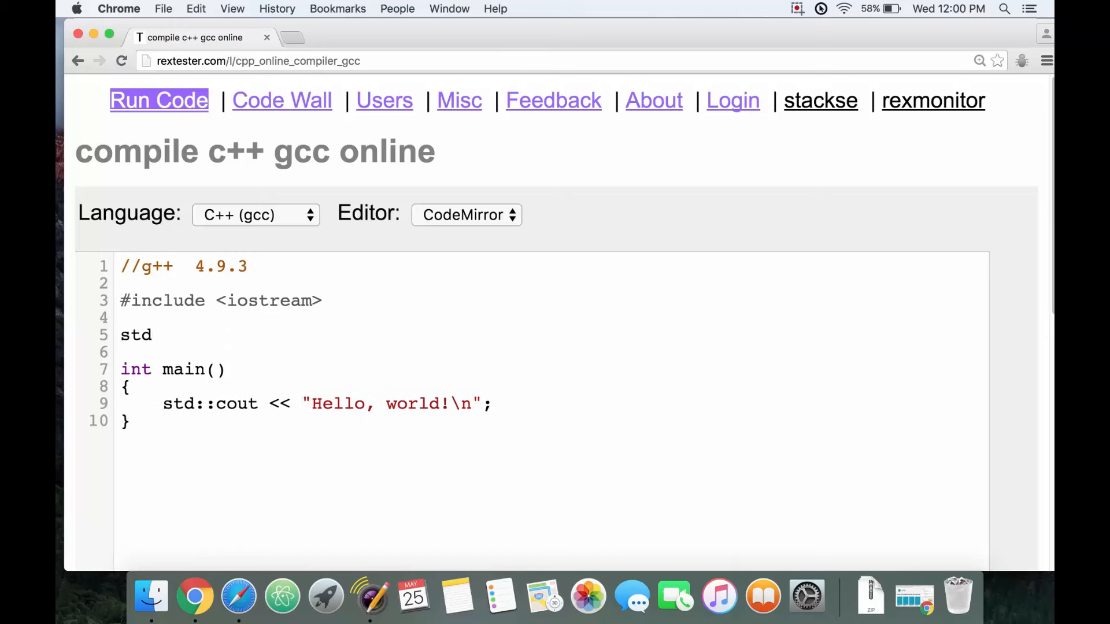
pyautogui.write('::string')
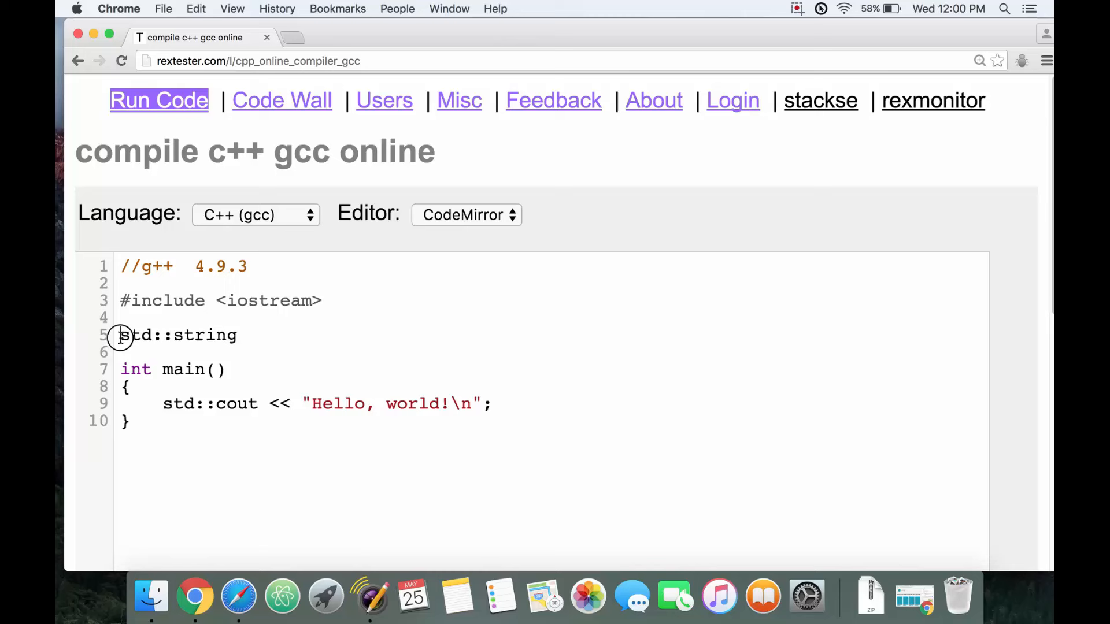
pyautogui.doubleClick(141, 335)
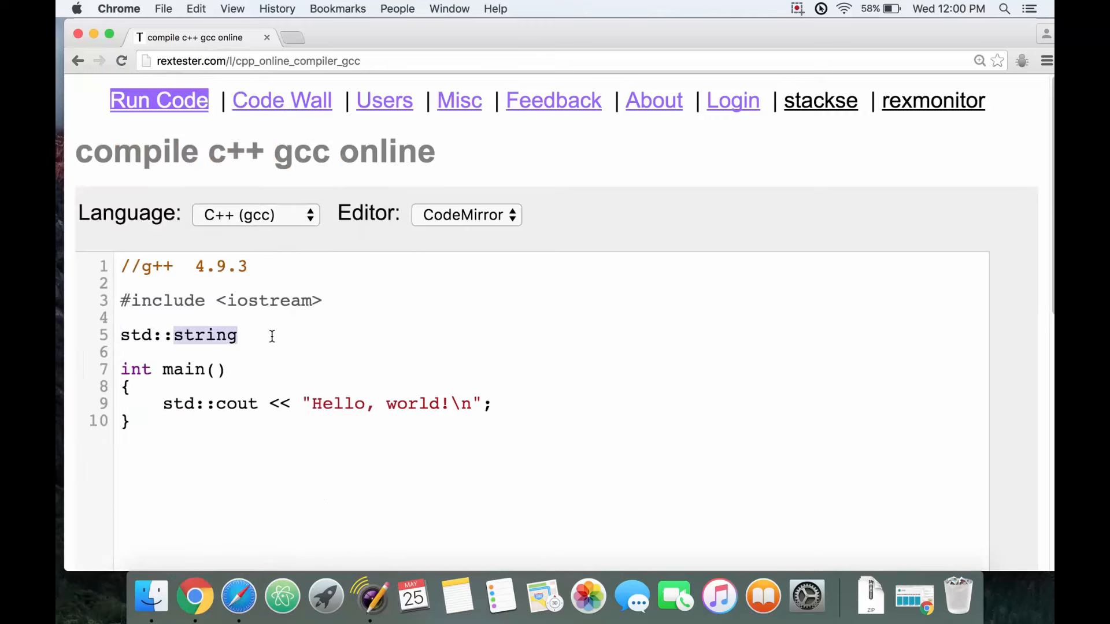
pyautogui.click(240, 335)
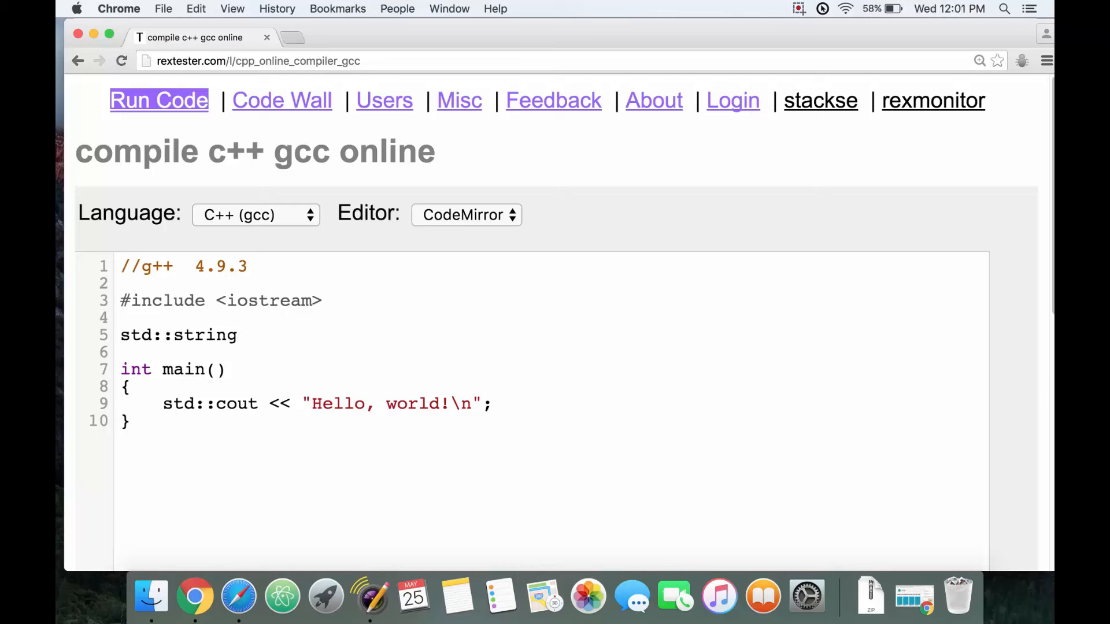
pyautogui.write('my_string')
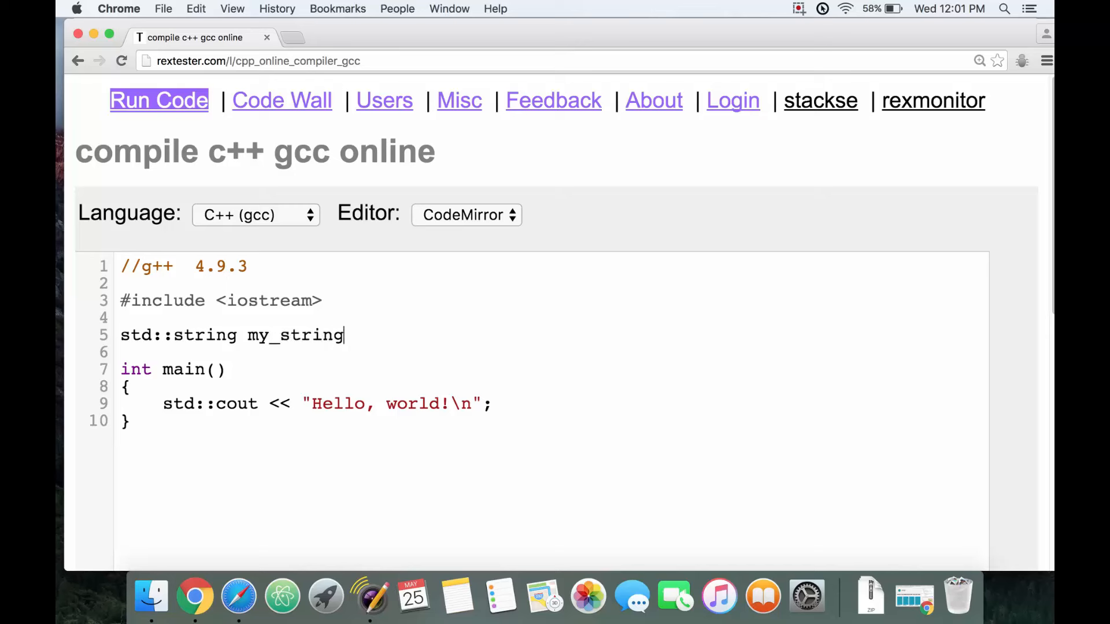
pyautogui.moveTo(253, 339)
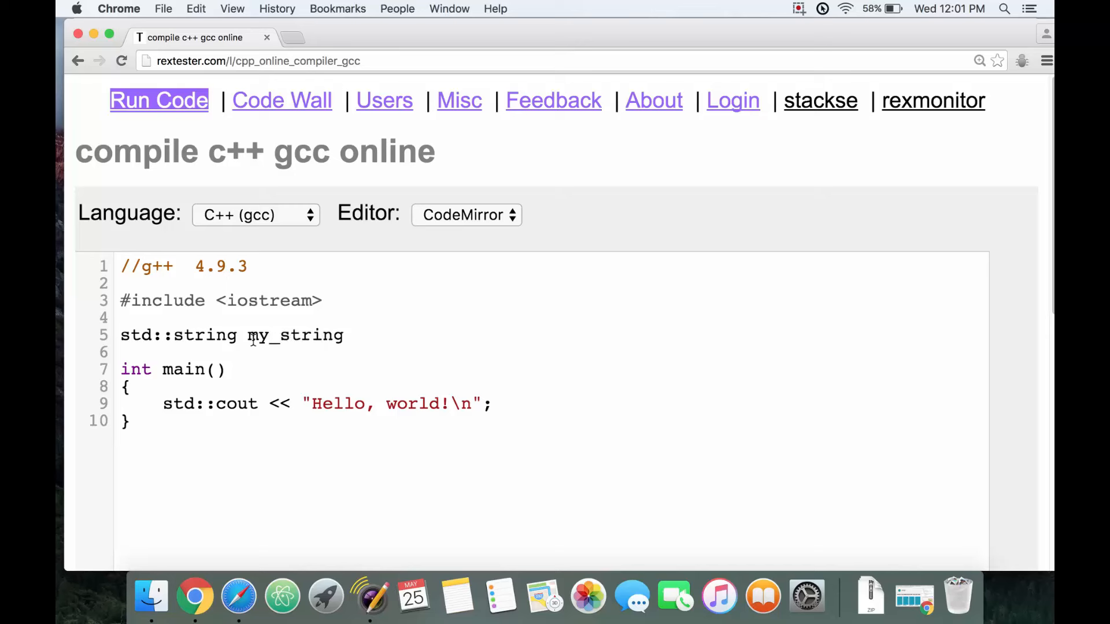
pyautogui.doubleClick(294, 336)
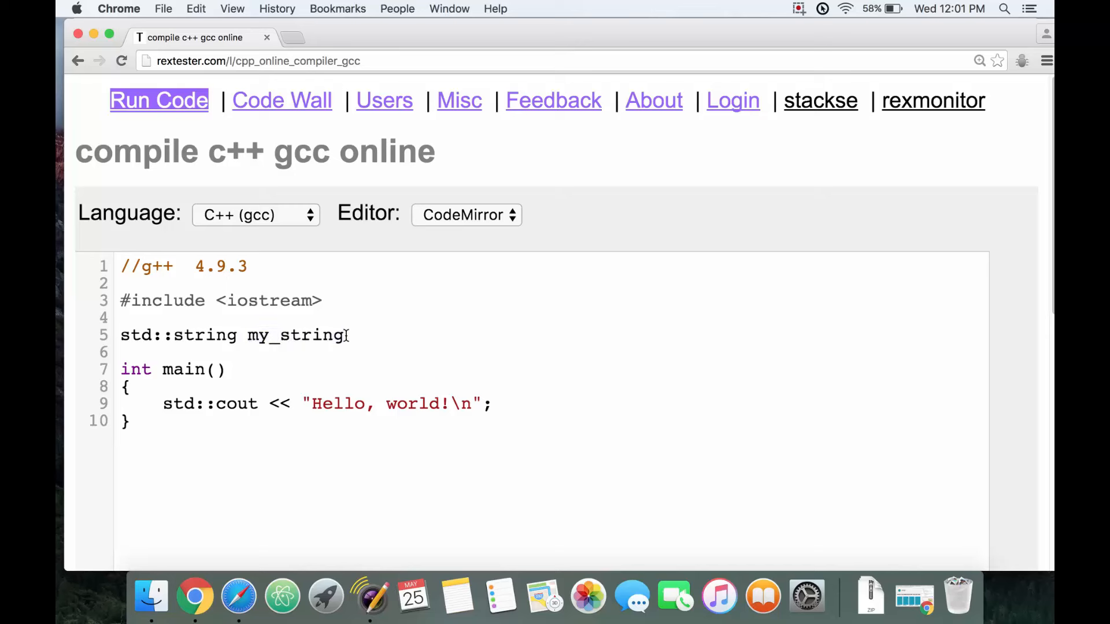
pyautogui.write(';')
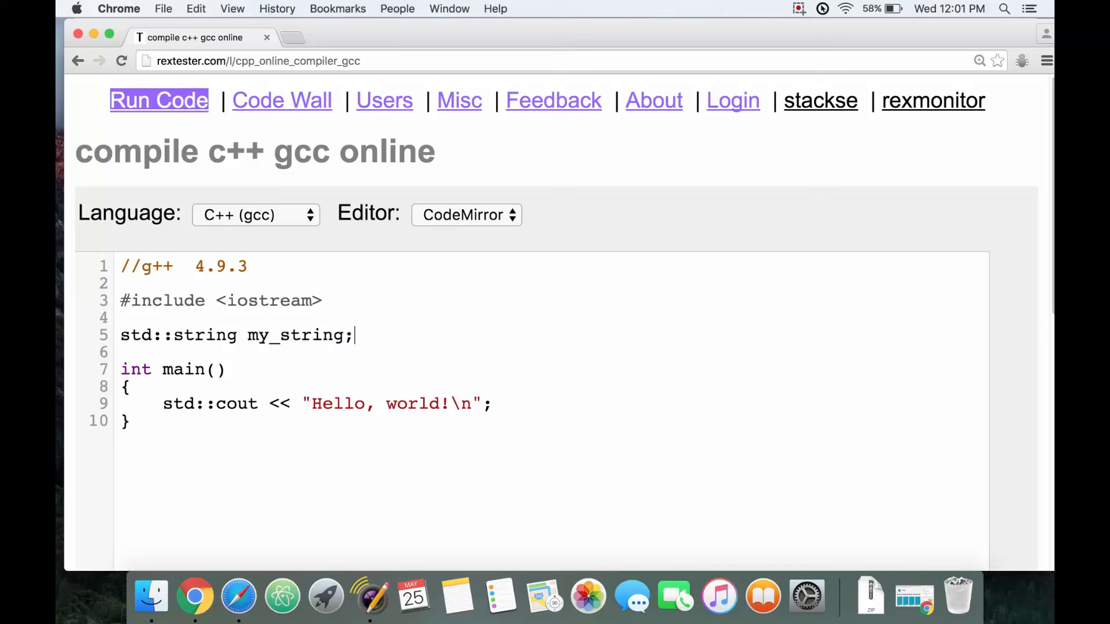
pyautogui.tripleClick(237, 335)
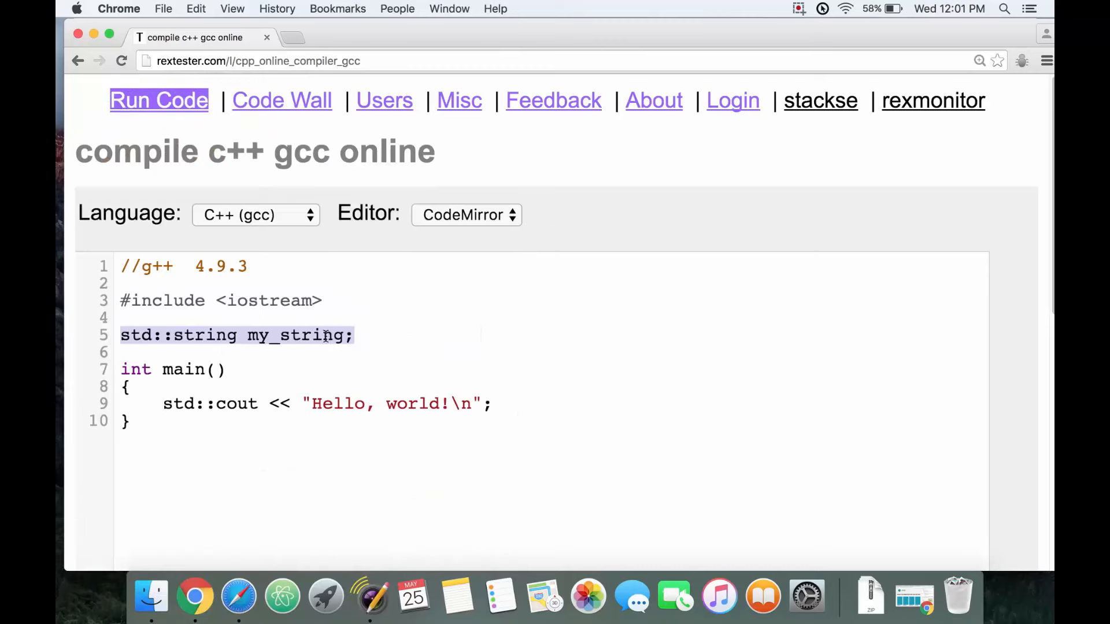
pyautogui.click(344, 335)
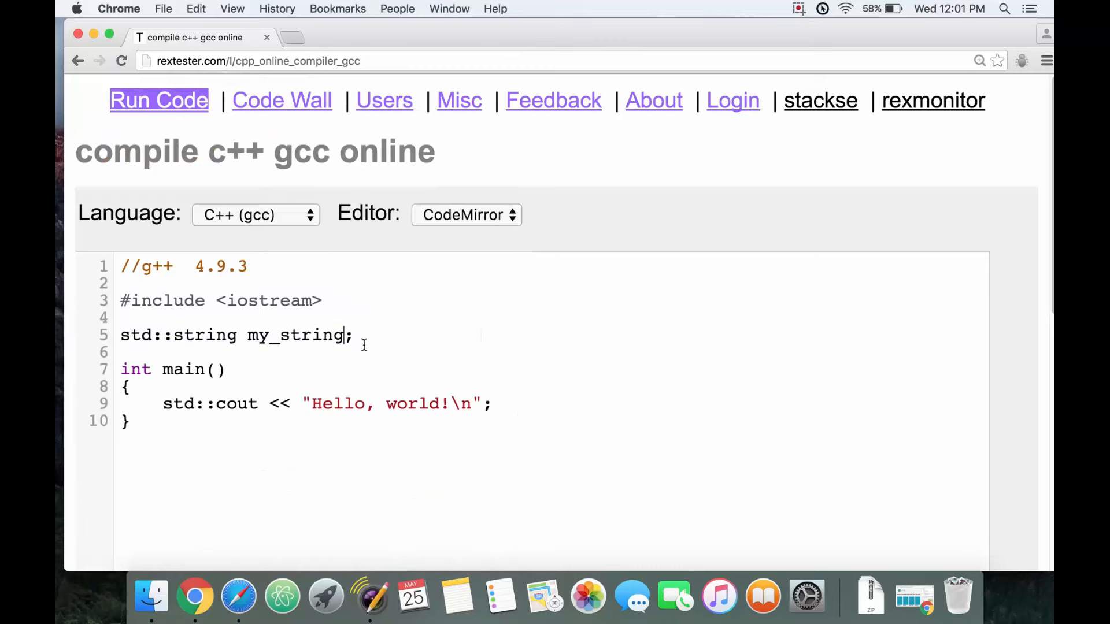
# - Initialize my_string to "mammoth interactive" and fix its name with an underscore
pyautogui.write('=')
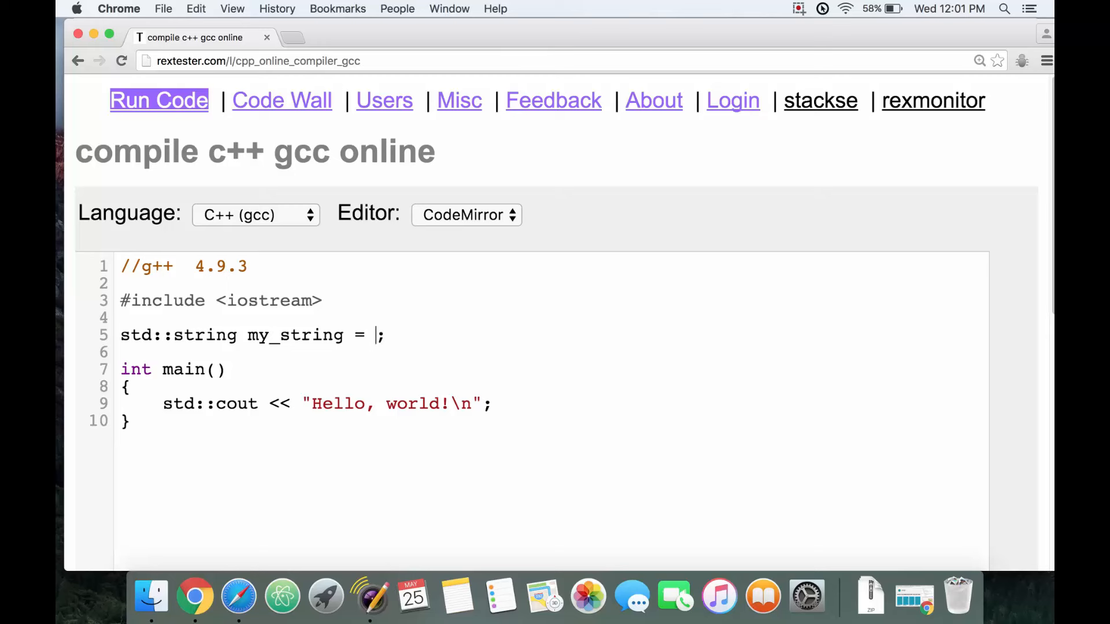
pyautogui.write('"mam')
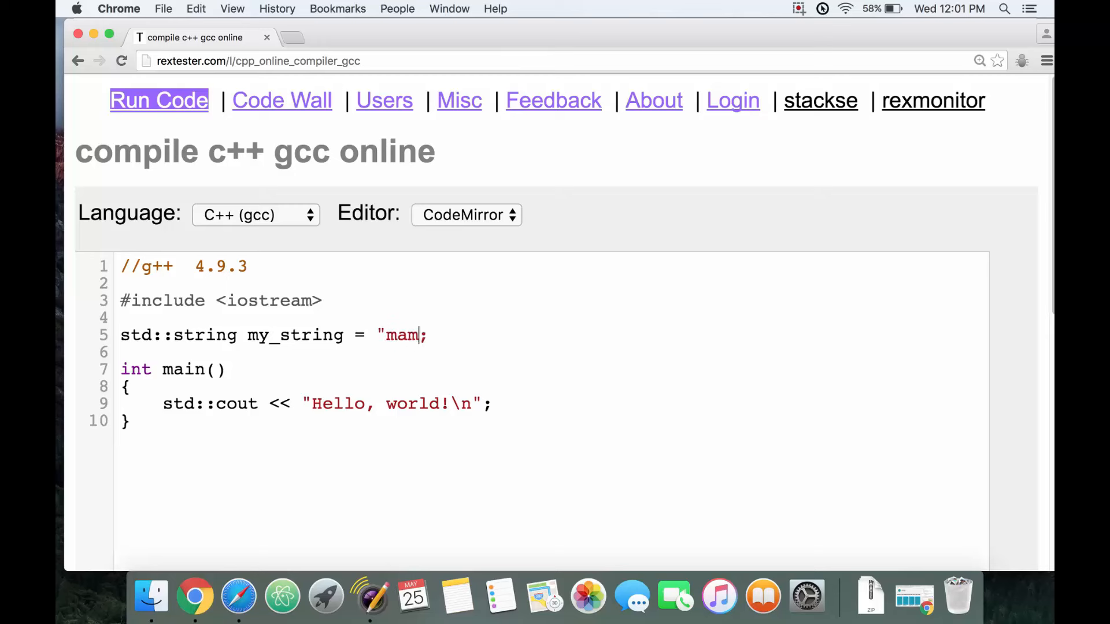
pyautogui.write('mothe')
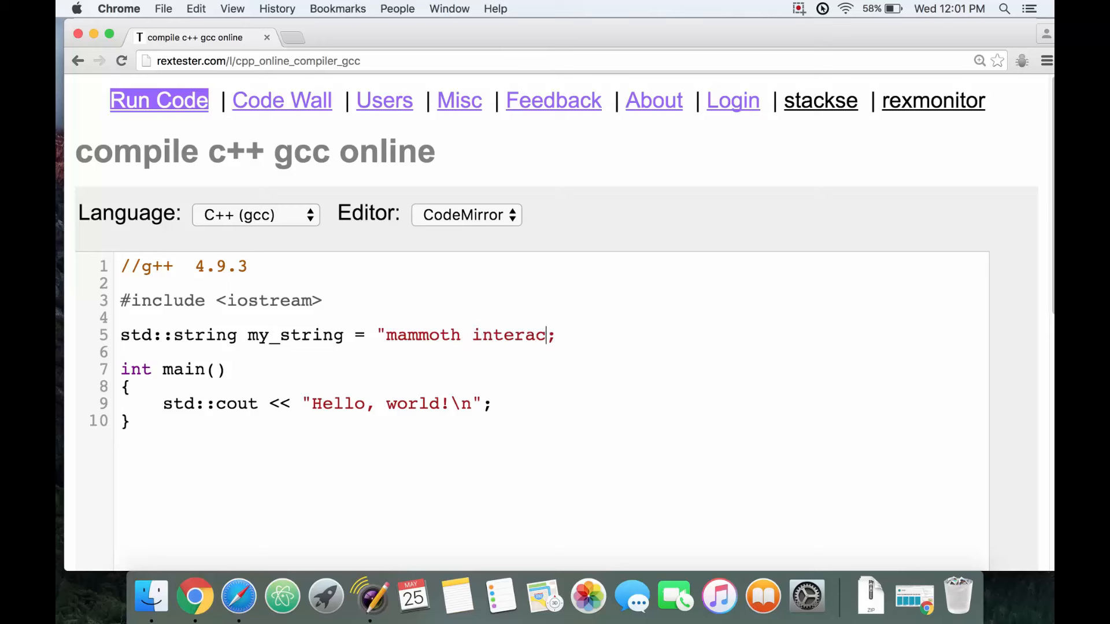
pyautogui.write('tive"')
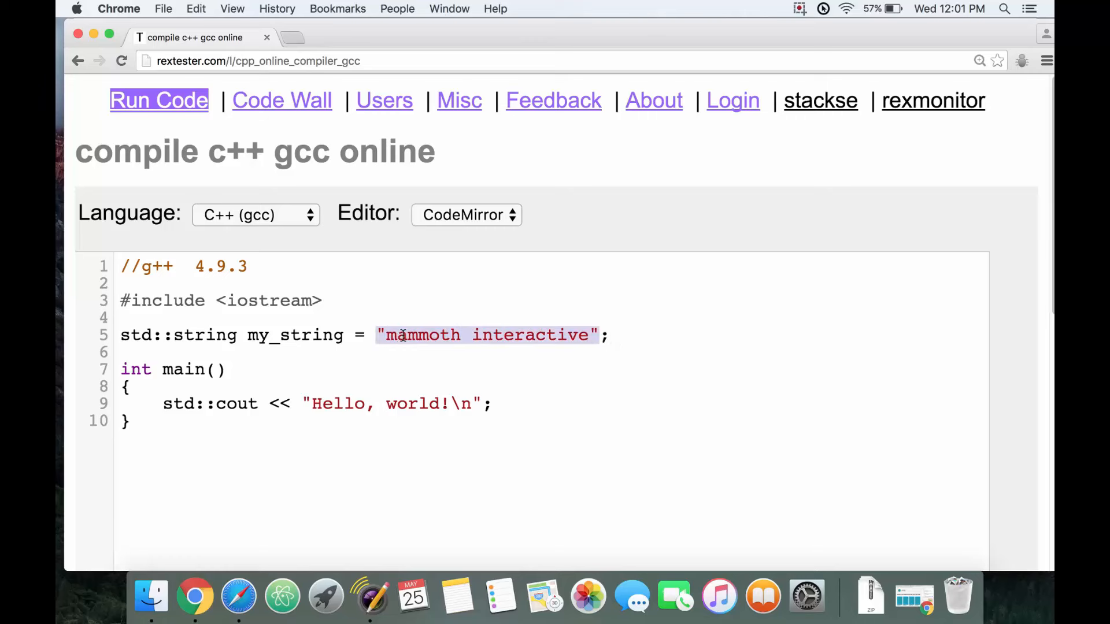
pyautogui.click(273, 335)
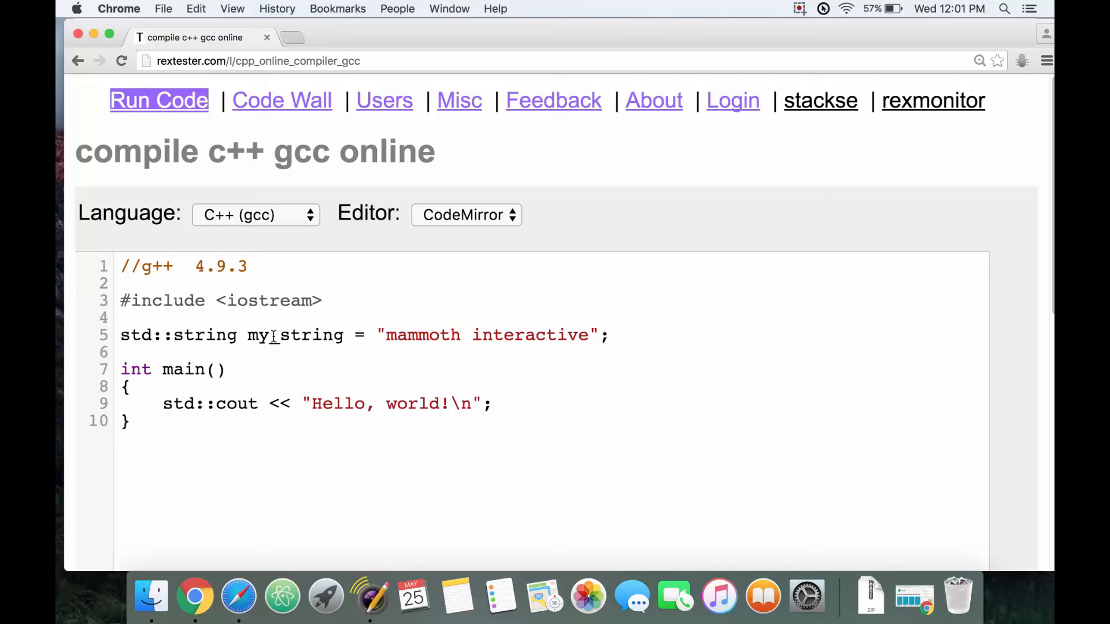
pyautogui.write('_')
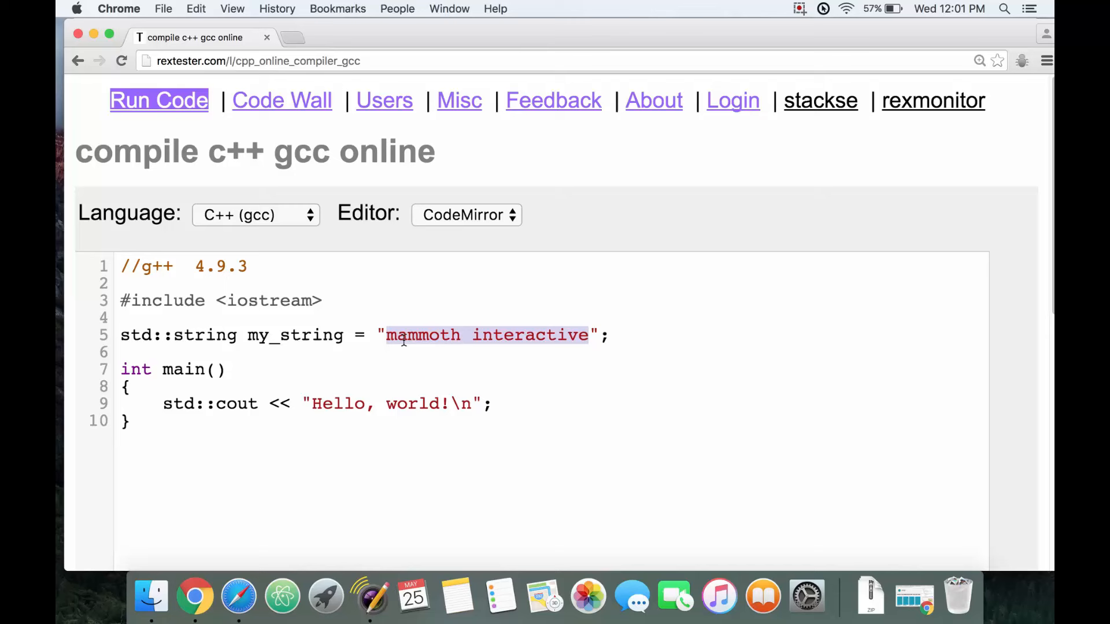
pyautogui.click(528, 359)
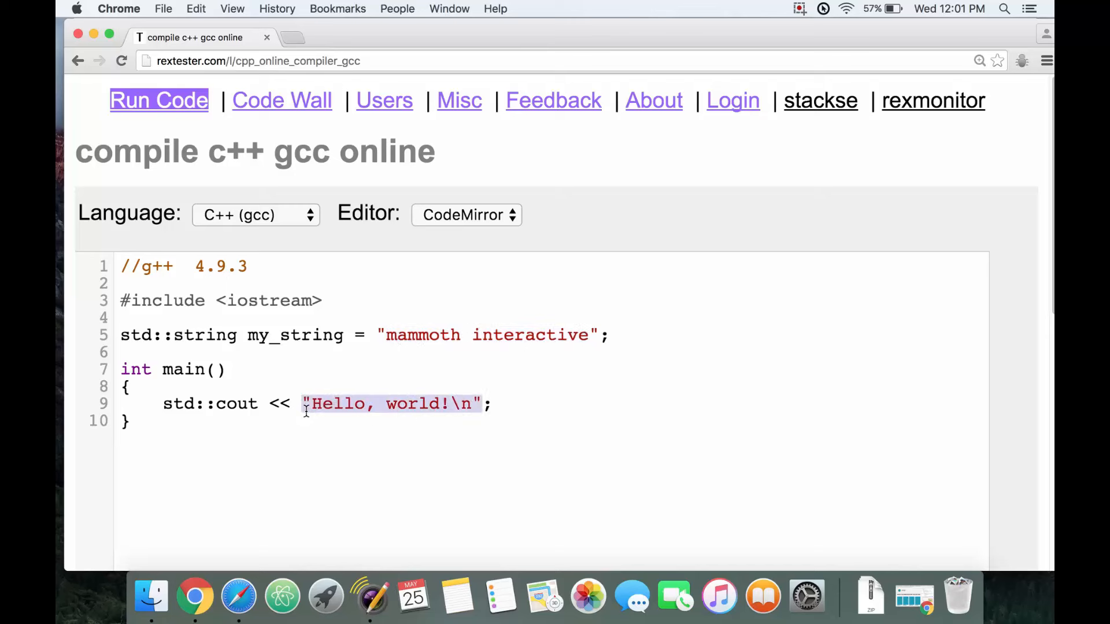
# - Print my_string in the cout line and run, getting the output mammoth interactive
pyautogui.write('my_string')
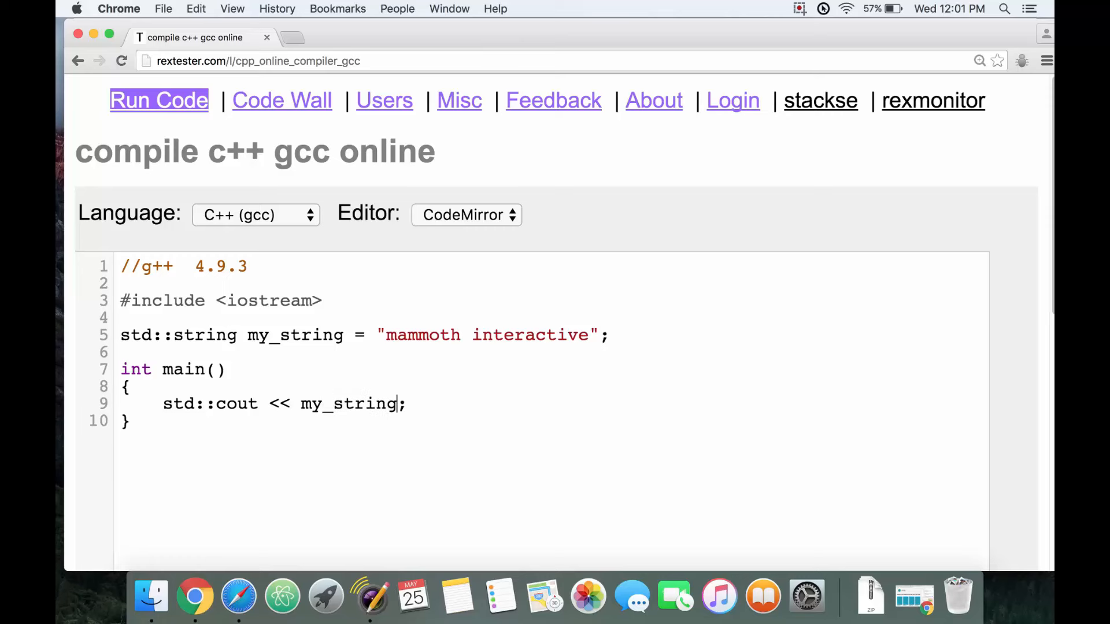
pyautogui.moveTo(648, 388)
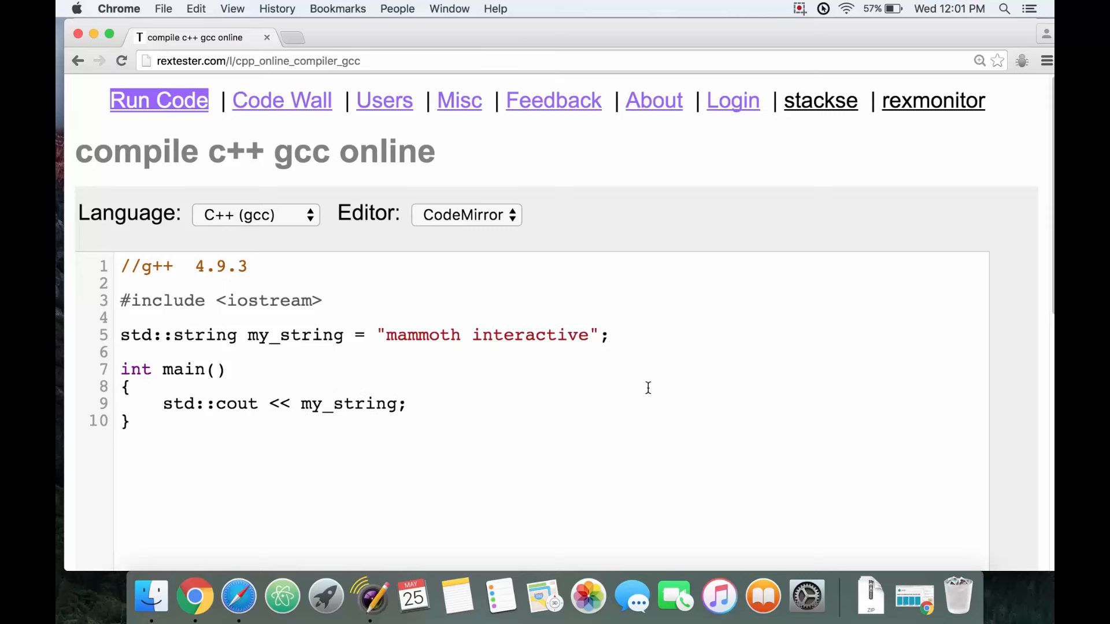
pyautogui.scroll(-3)
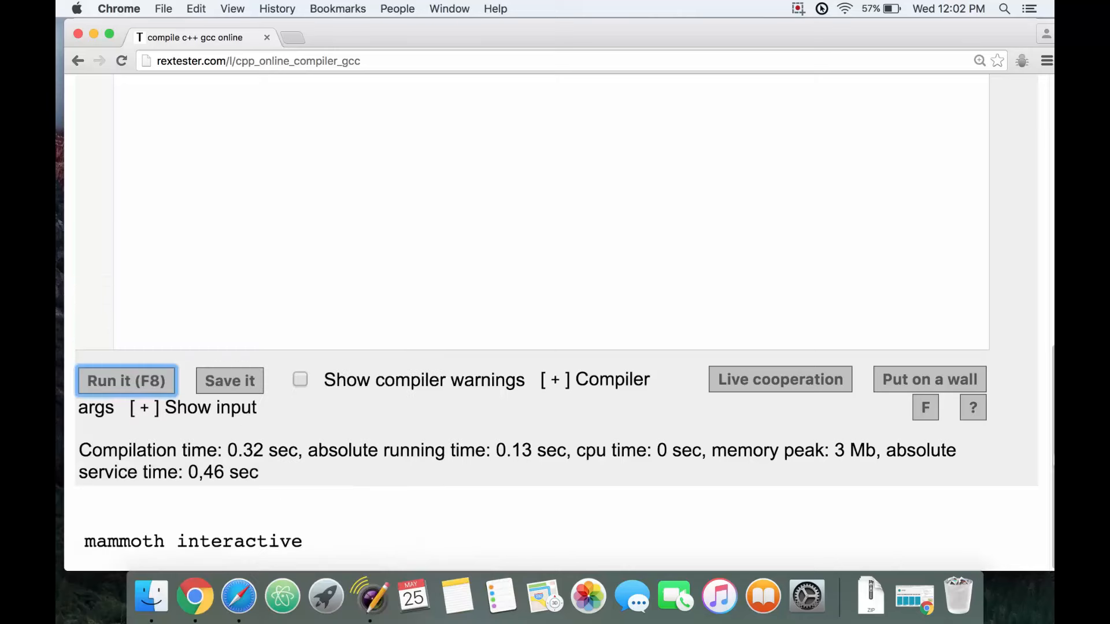
pyautogui.scroll(3)
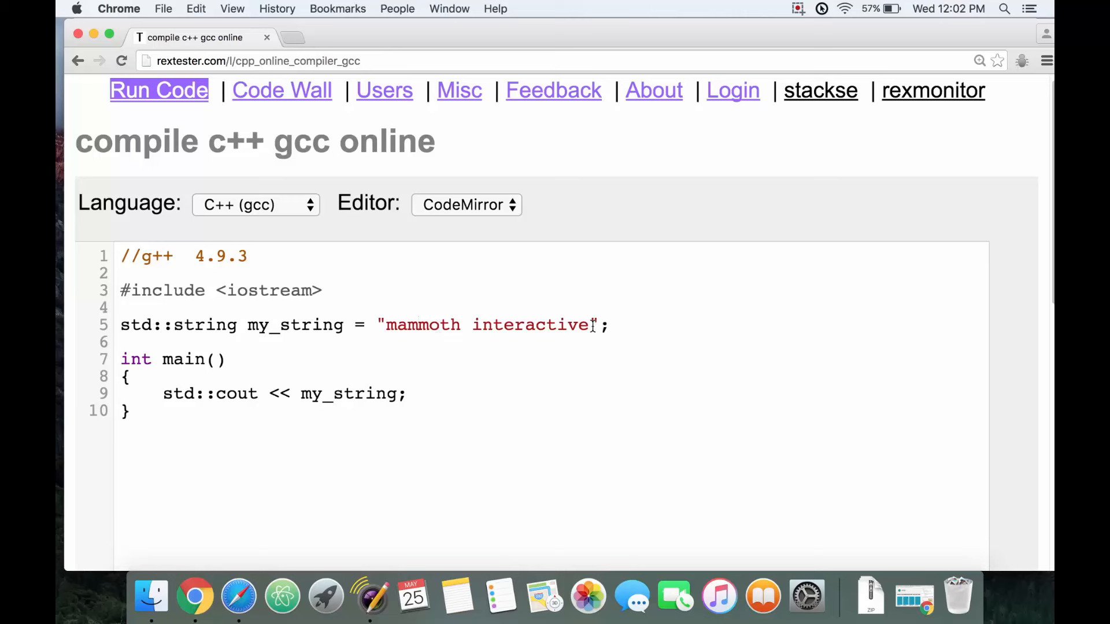
pyautogui.moveTo(448, 313)
pyautogui.write('0')
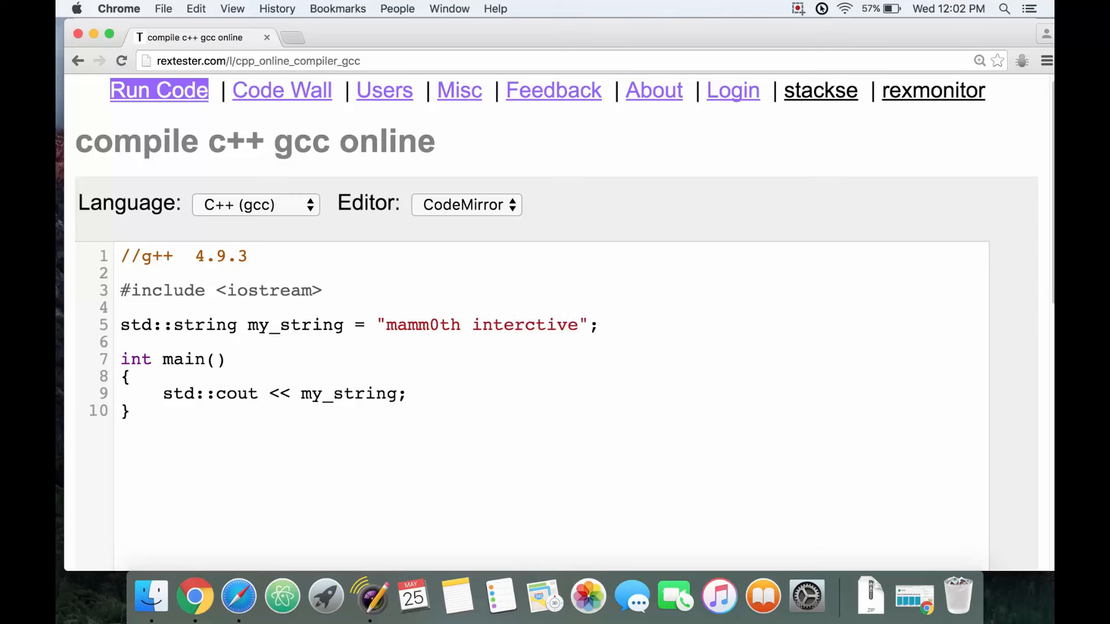
# - Edit the literal to "mamm0th inter@ct1ve!" by swapping in @, ! and 1
pyautogui.write('@')
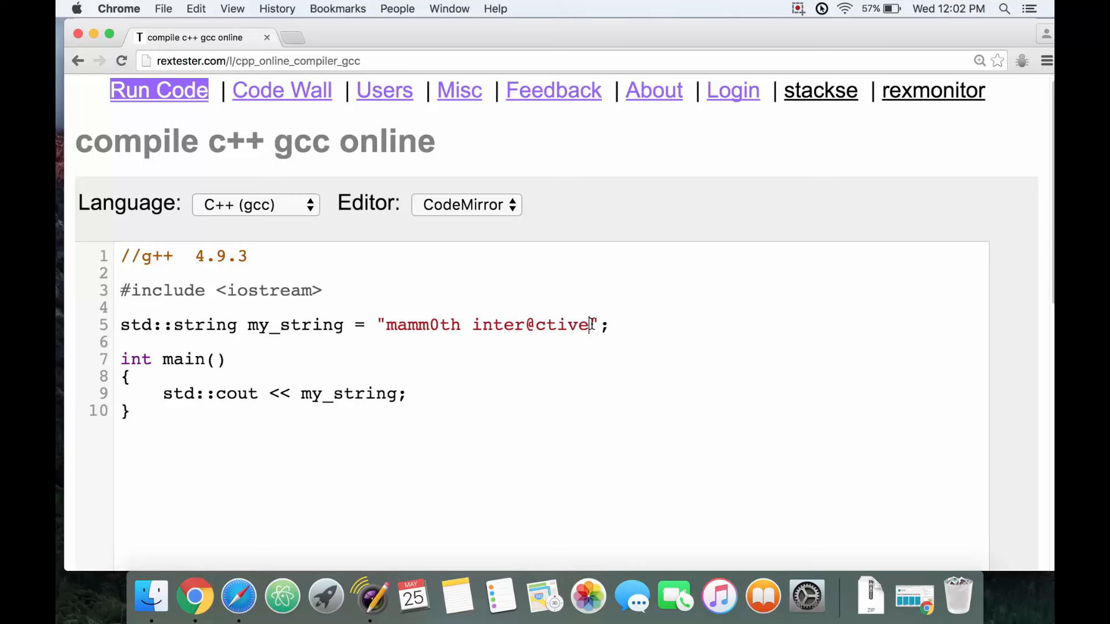
pyautogui.write('!')
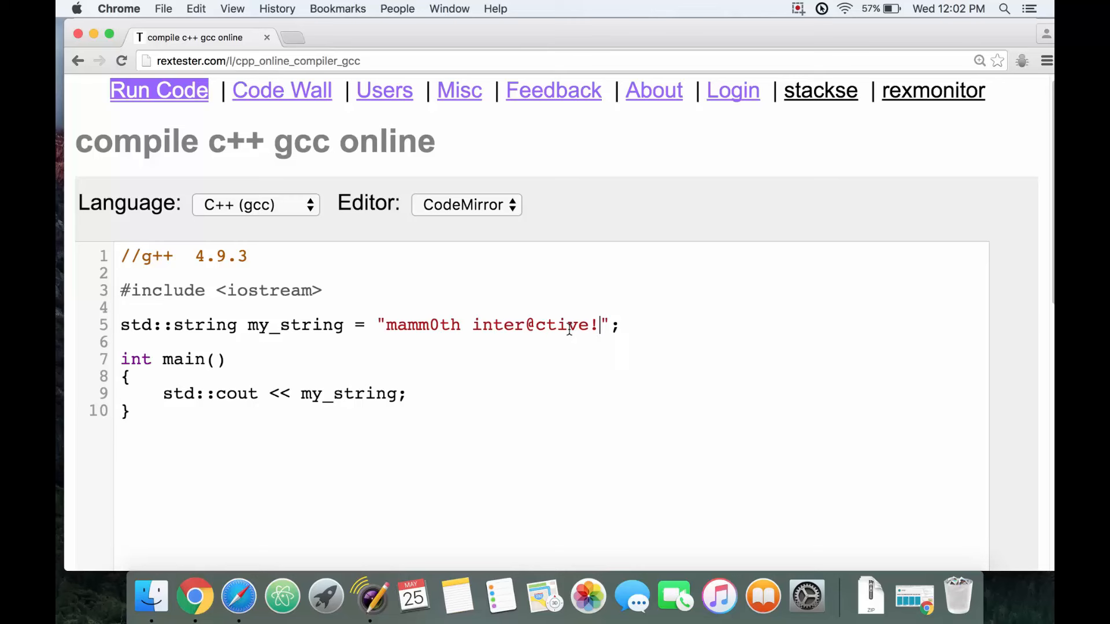
pyautogui.write('1')
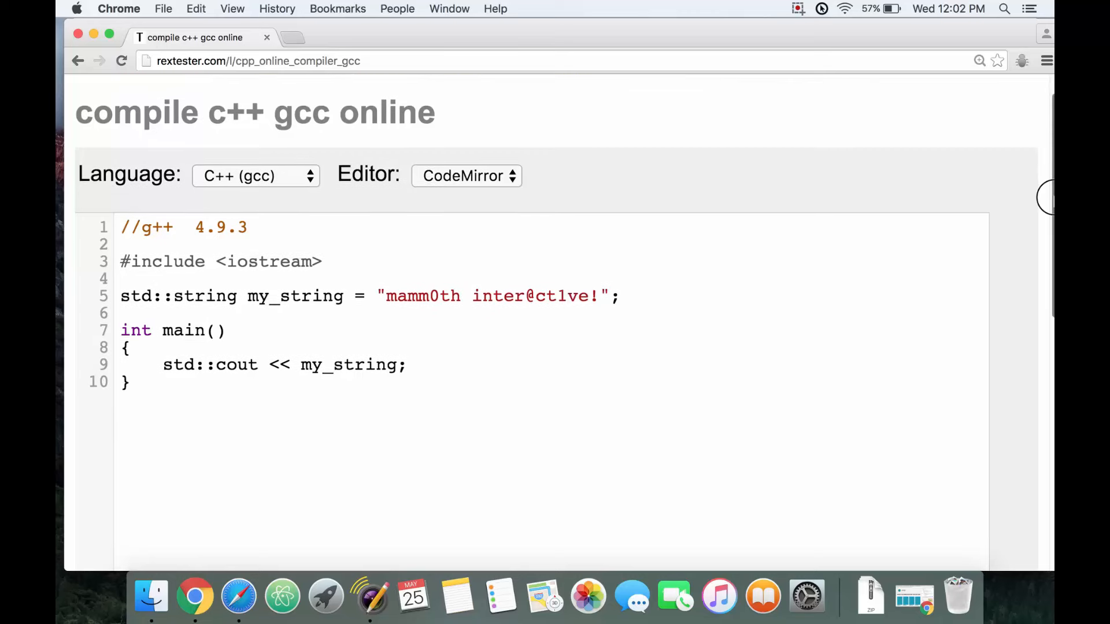
# - Run the program again so its output reads mamm0th inter@ct1ve!
pyautogui.click(126, 381)
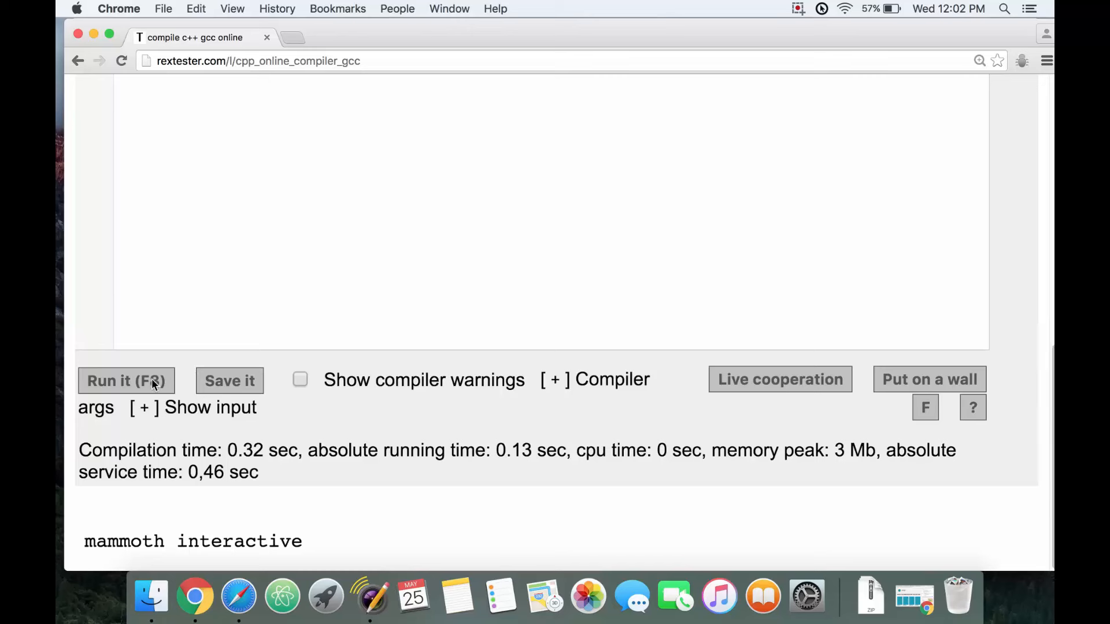
pyautogui.click(126, 380)
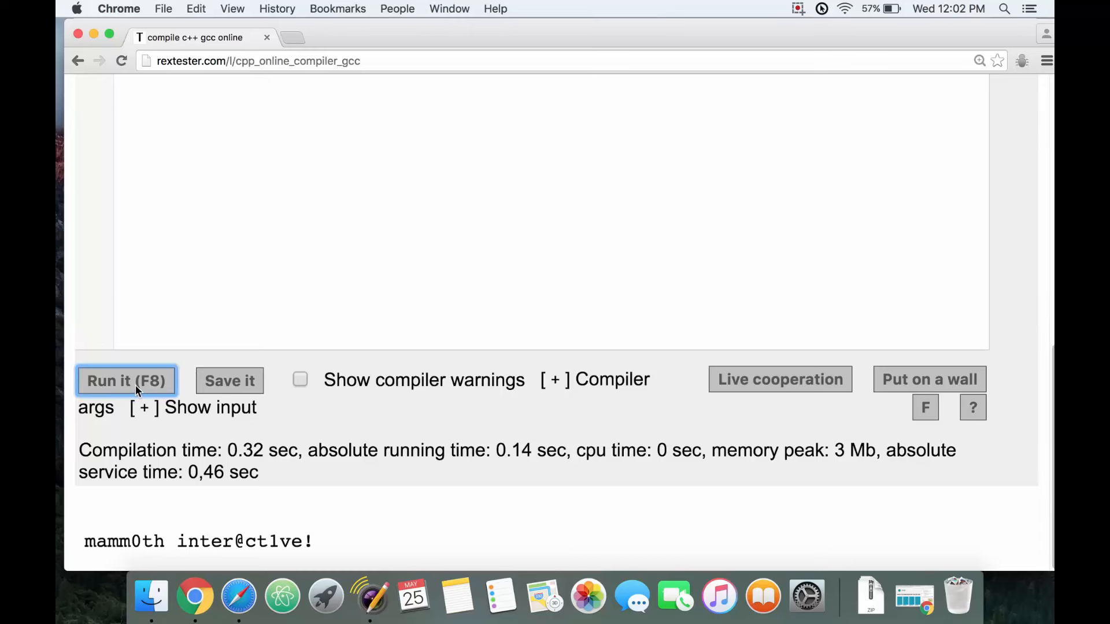
pyautogui.moveTo(121, 560)
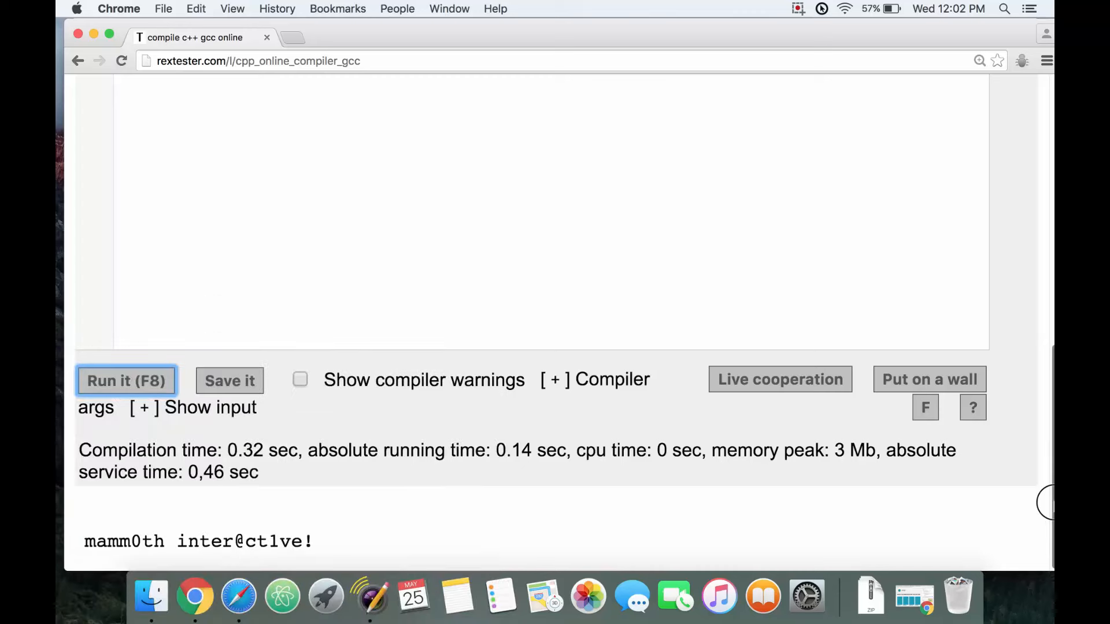
pyautogui.scroll(3)
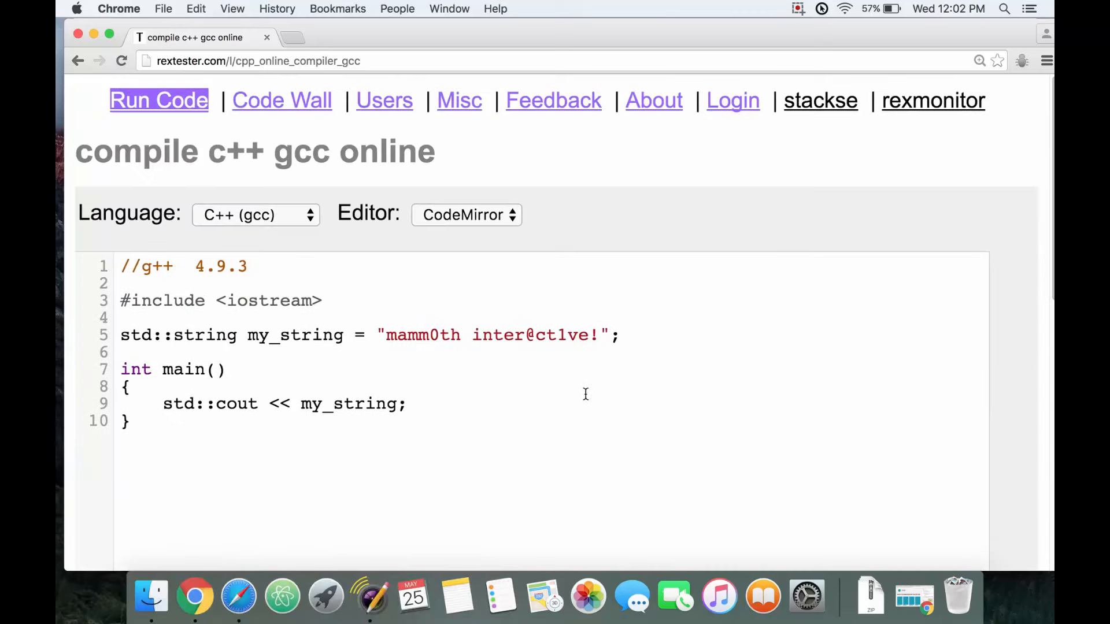
pyautogui.moveTo(575, 358)
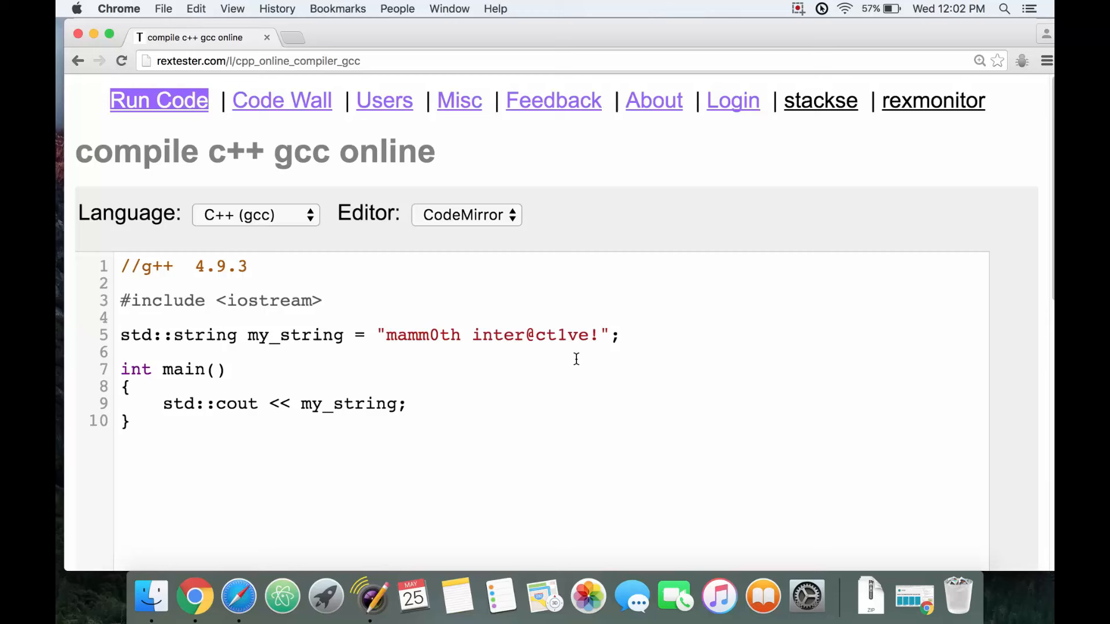
pyautogui.moveTo(578, 334)
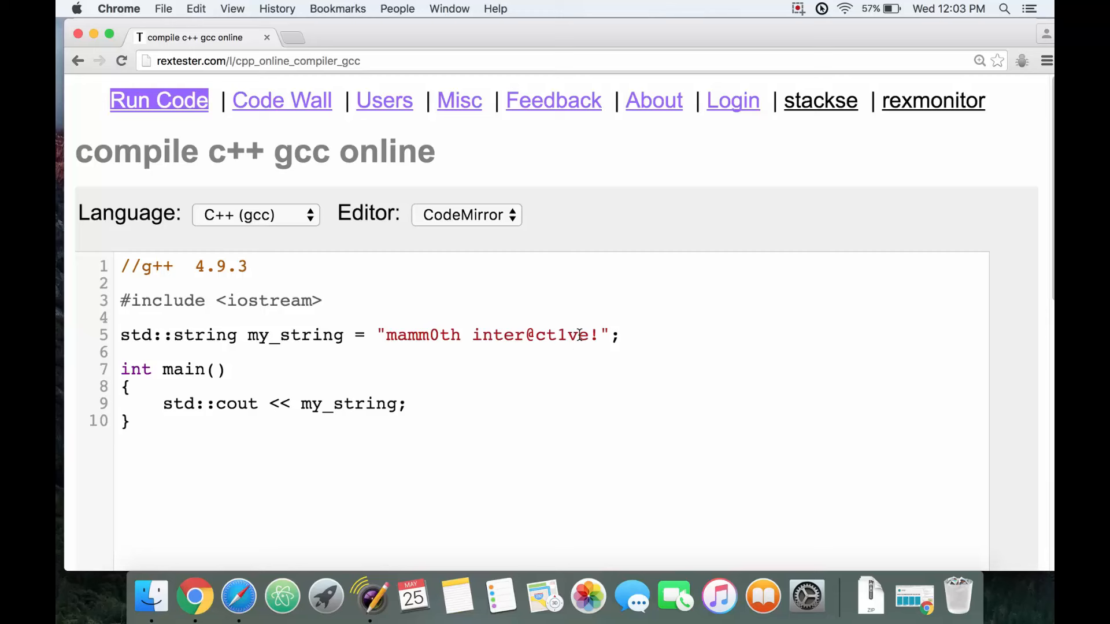